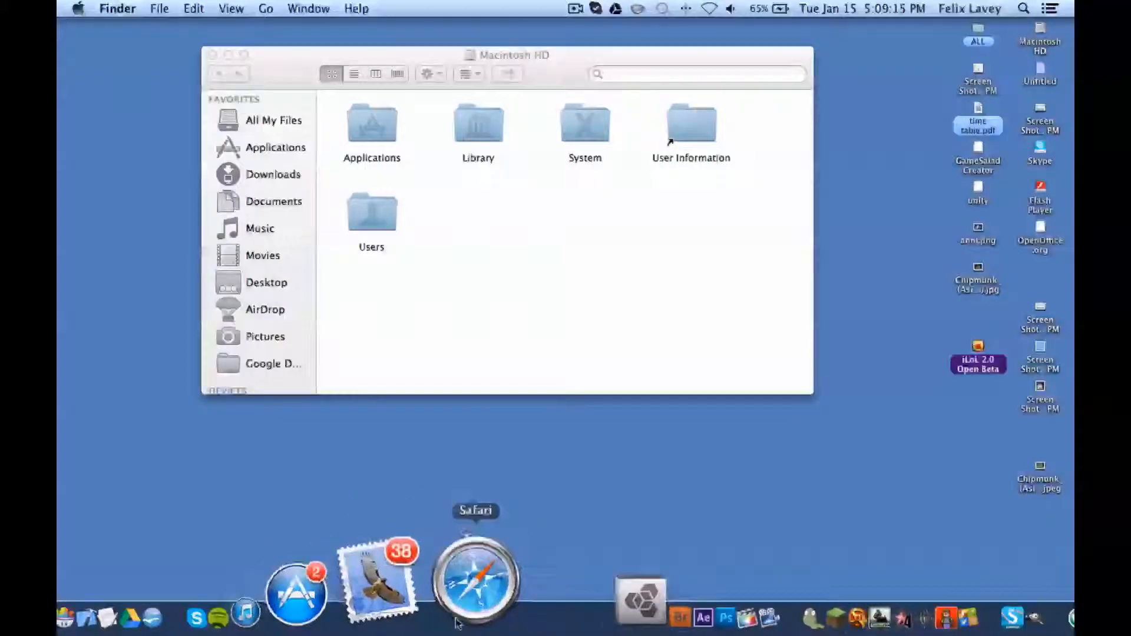
Step: Launch Safari from the Dock, bringing up the Boompje.net Download iLoL page
left_click(475, 577)
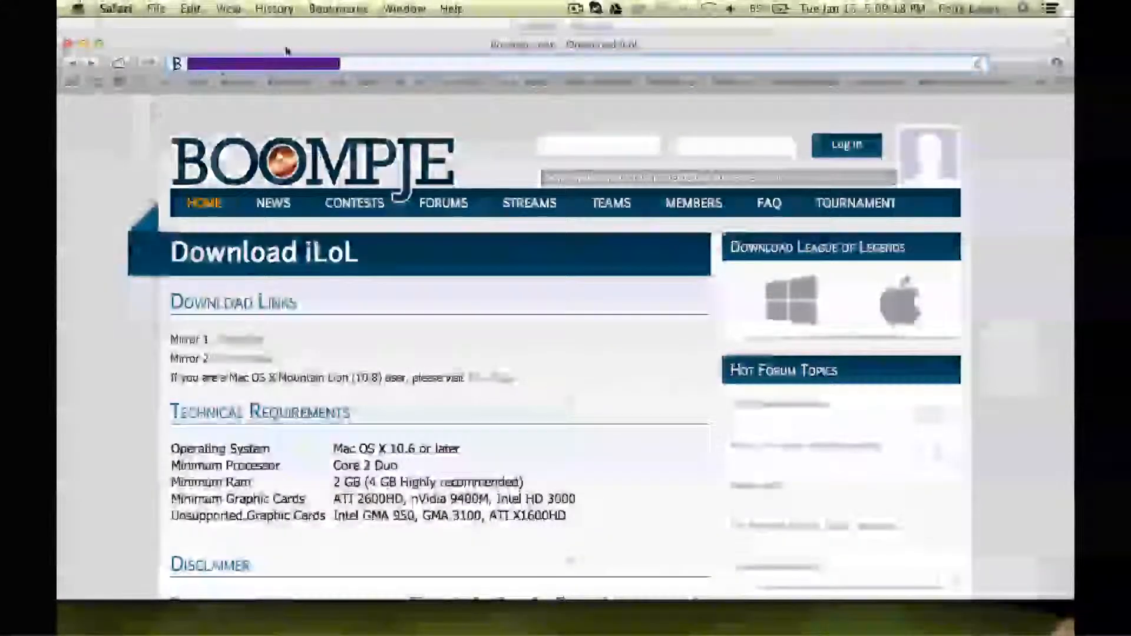
scroll("down", 3)
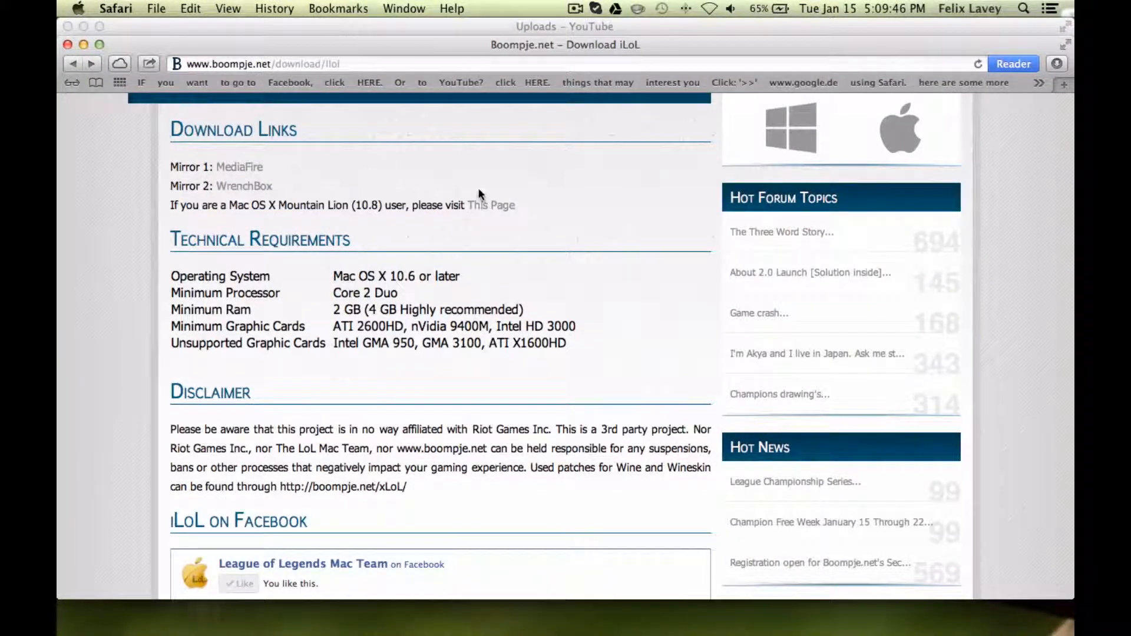
Step: Follow the Mountain Lion 'This Page' link to the FAQ's How to disable Gatekeeper section
left_click(491, 205)
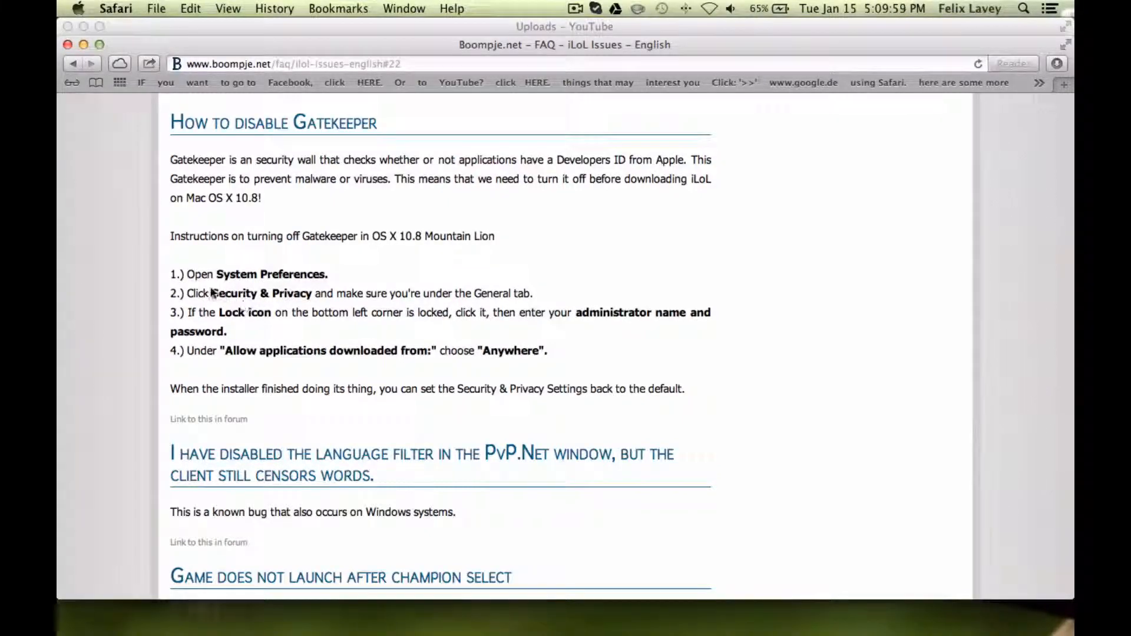
mouse_move(272, 362)
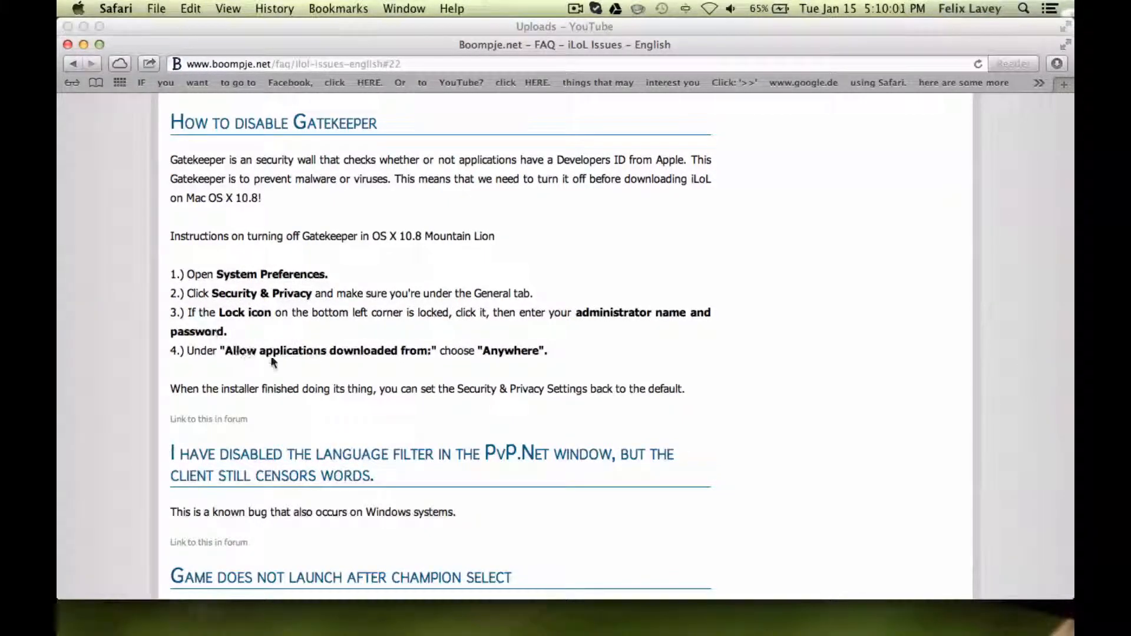